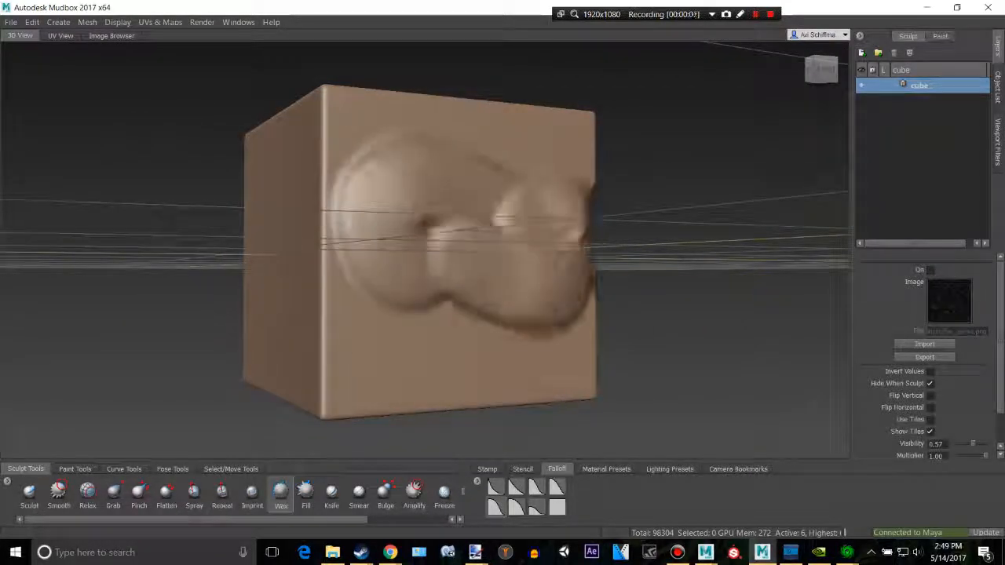
# Preview the black tribal swirl in Google Images and copy the image
pyautogui.click(522, 469)
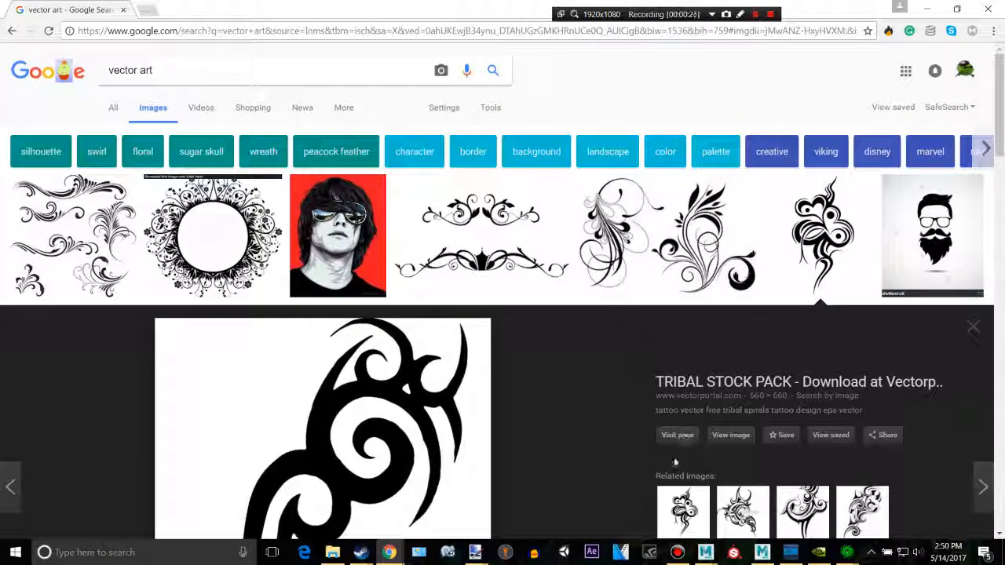
pyautogui.scroll(-3)
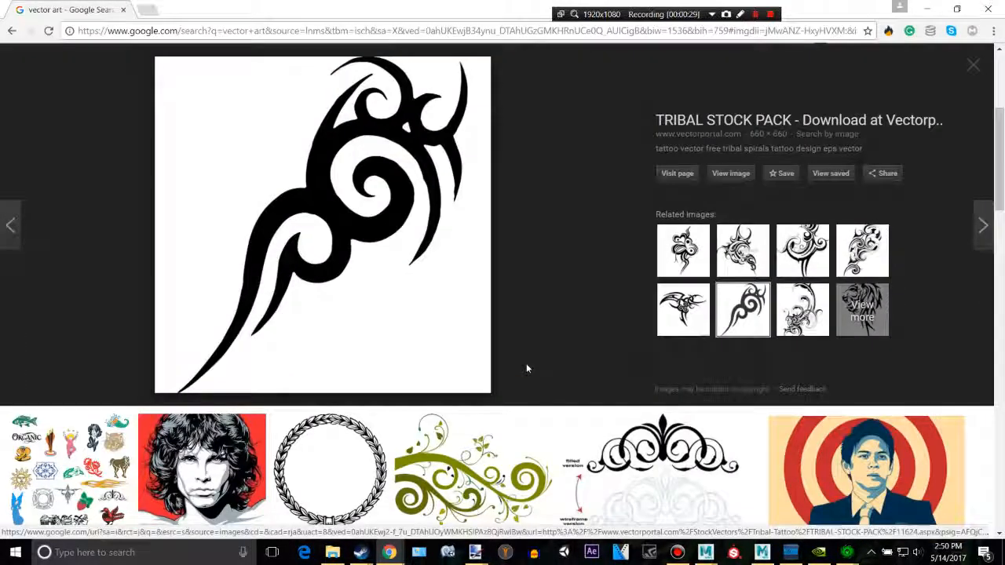
pyautogui.moveTo(382, 326)
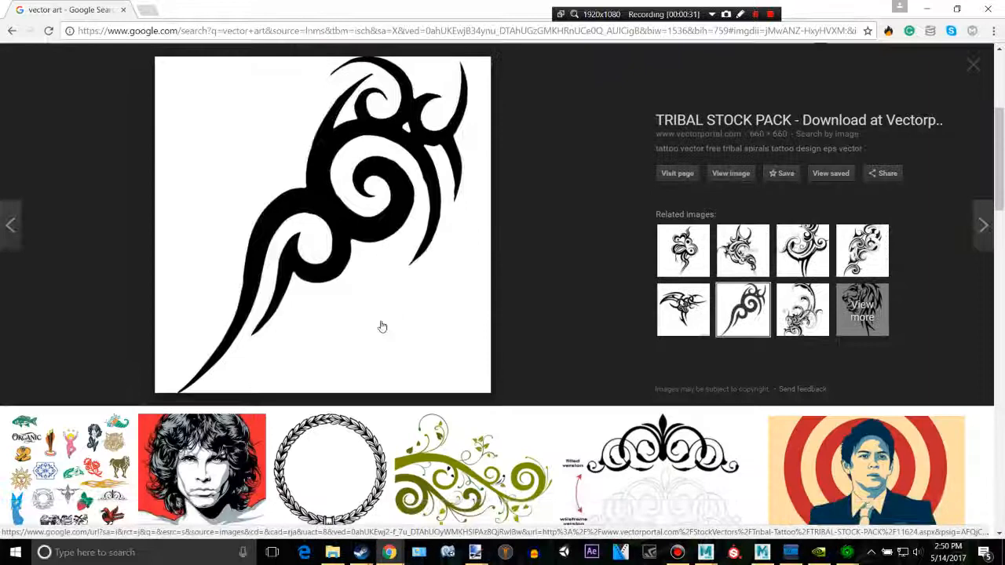
pyautogui.scroll(-3)
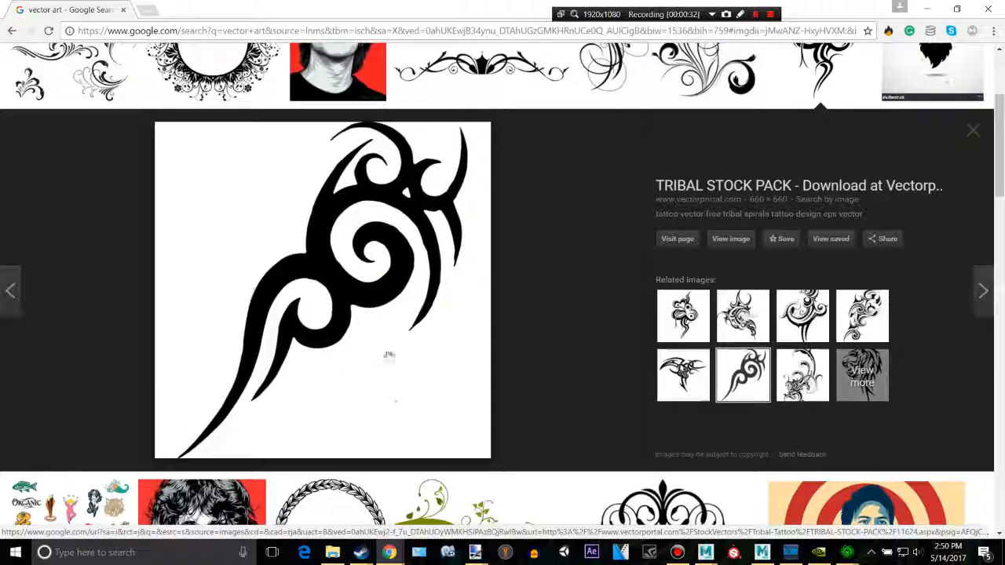
pyautogui.moveTo(401, 306)
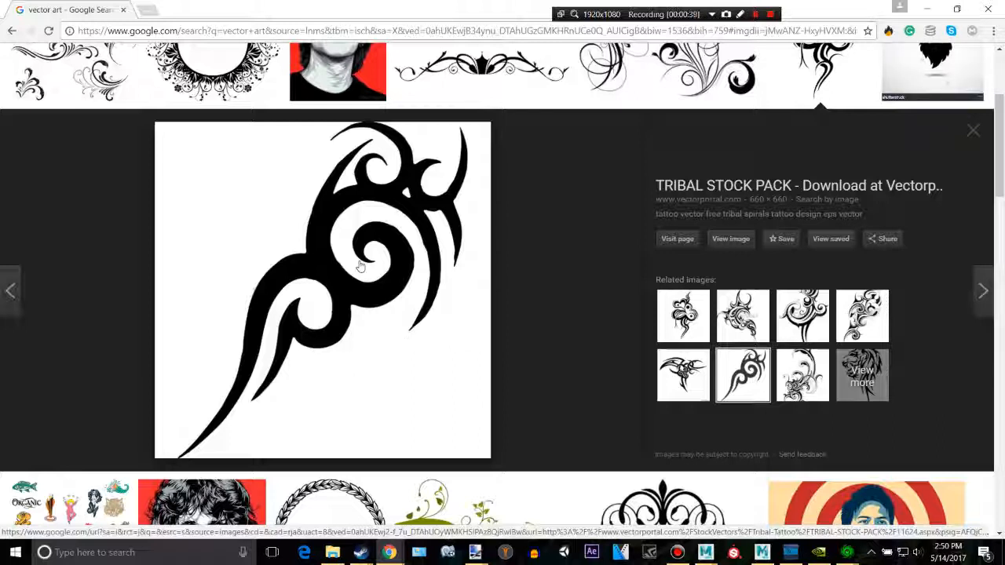
pyautogui.moveTo(349, 242)
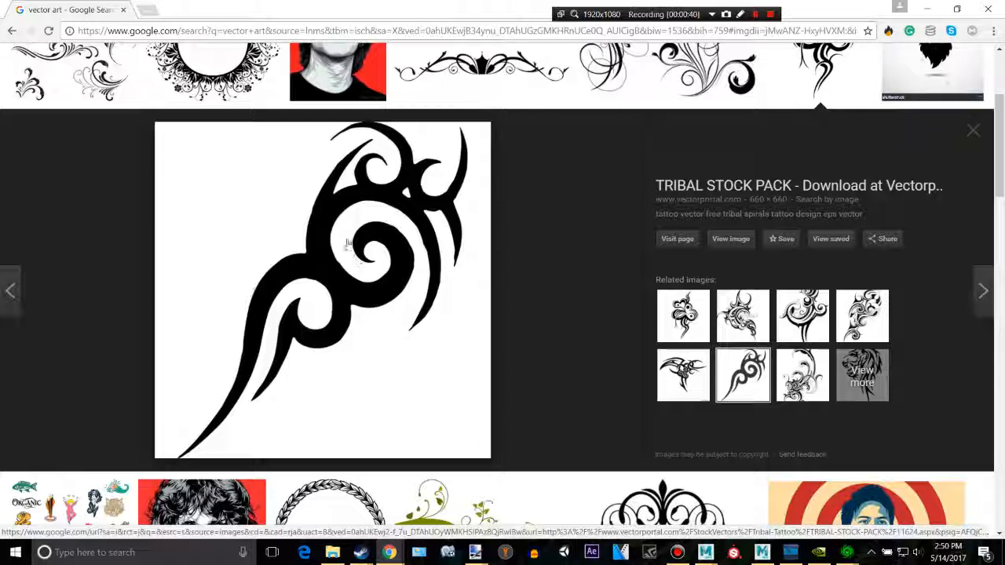
pyautogui.moveTo(319, 311)
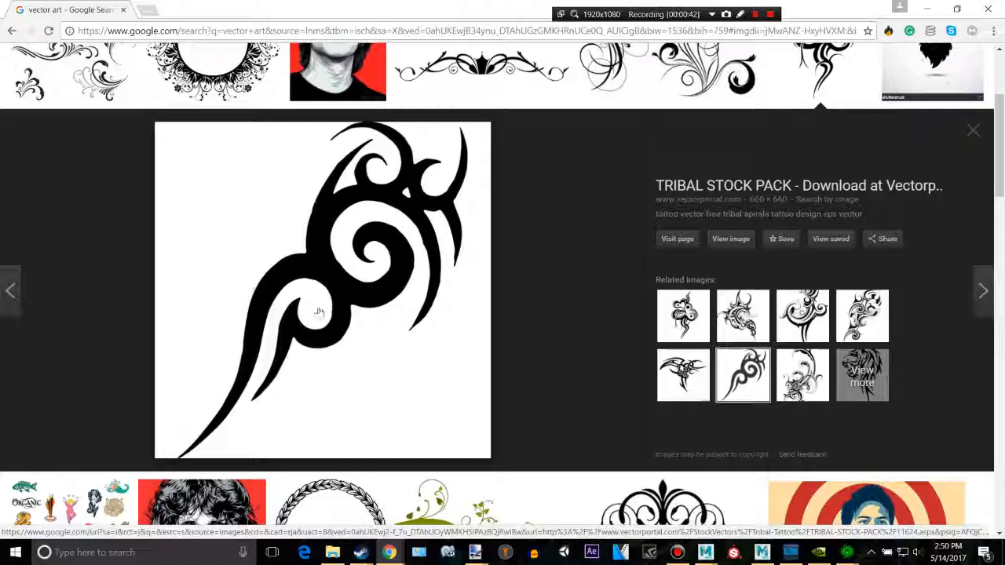
pyautogui.rightClick(319, 311)
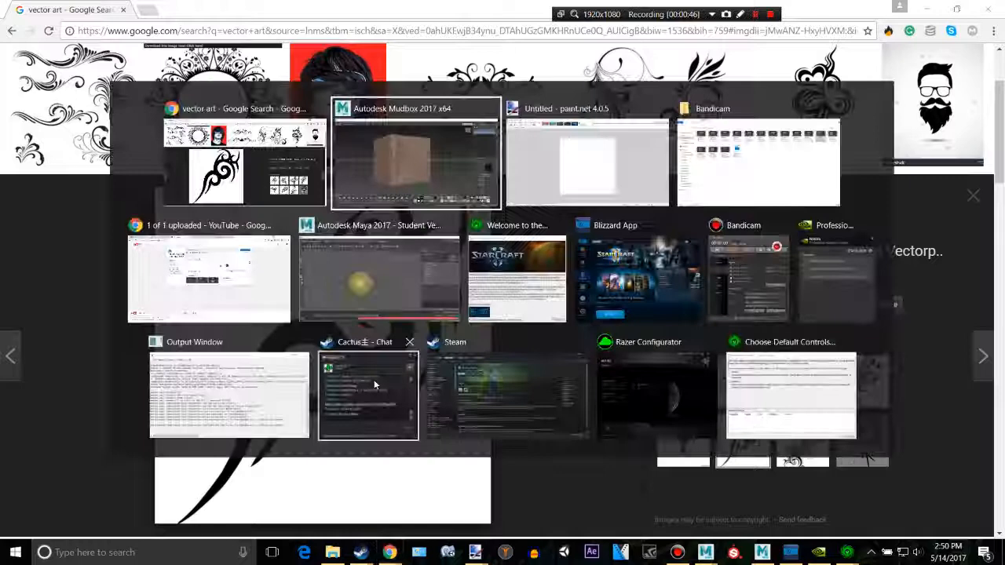
# Switch to the Untitled paint.net window holding the pasted tribal swirl
pyautogui.click(586, 153)
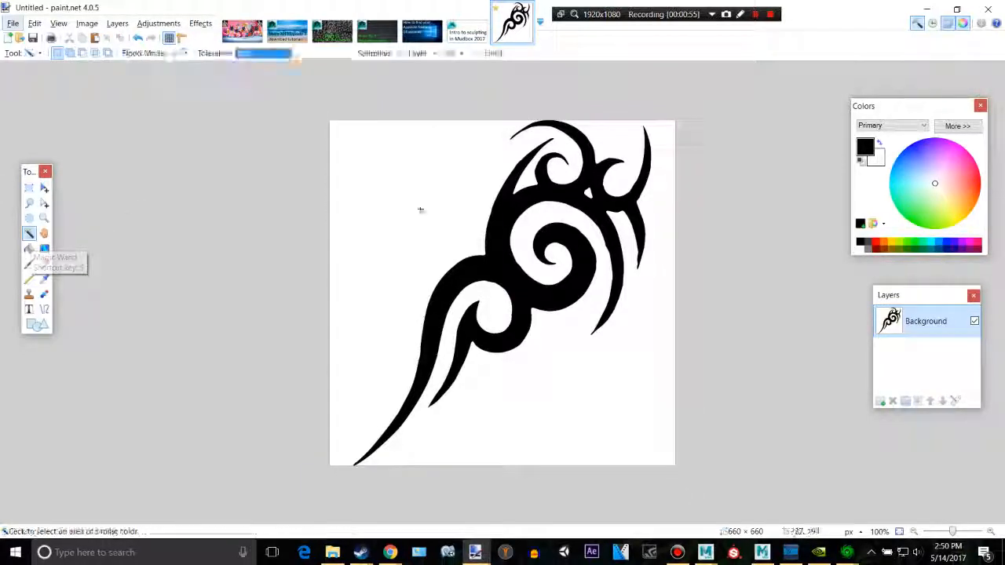
# Invert the tribal swirl's colors to a white design on black
pyautogui.click(420, 209)
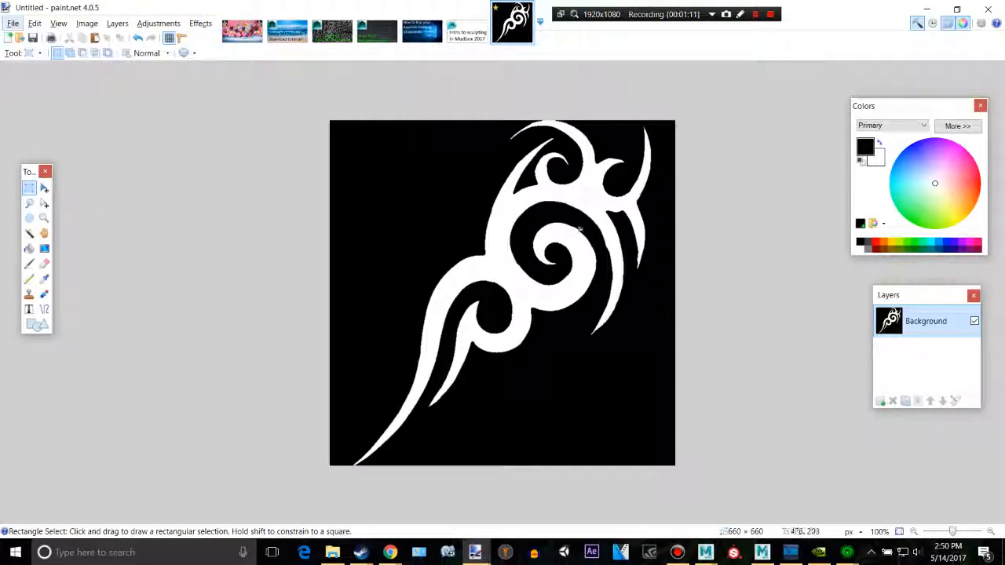
pyautogui.moveTo(581, 230)
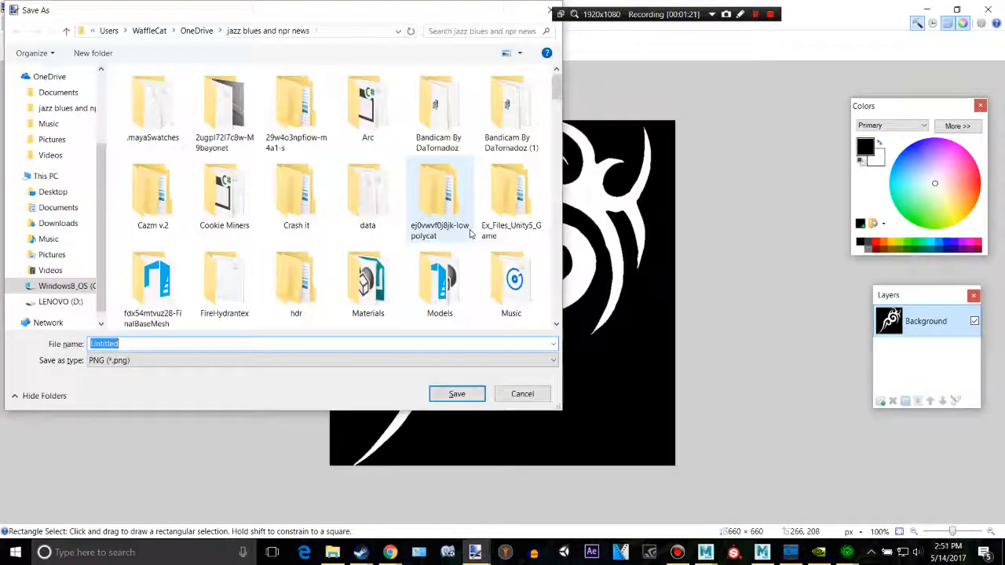
# Save the inverted design as a PNG named 'vc…' and confirm the settings
pyautogui.write('vc')
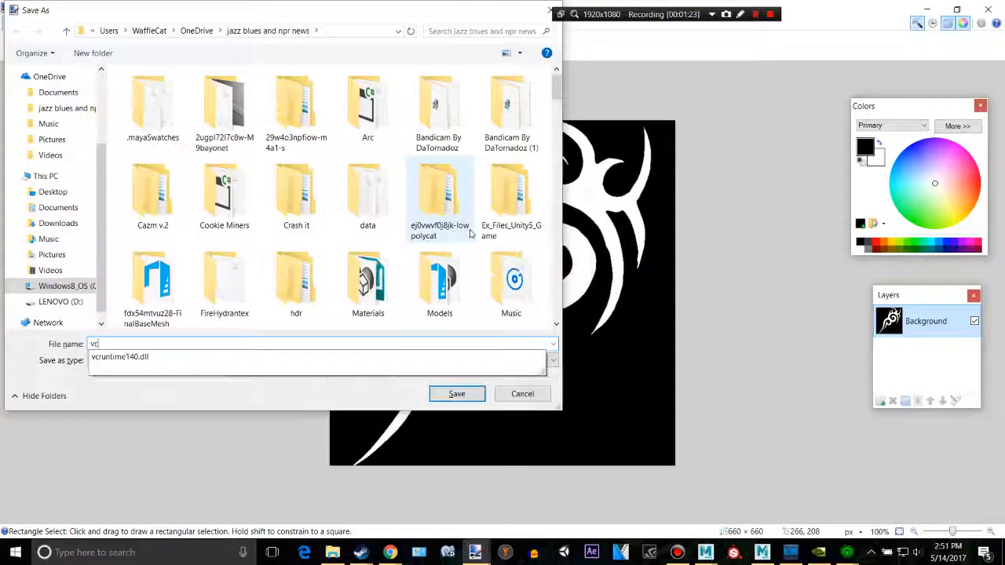
pyautogui.click(456, 394)
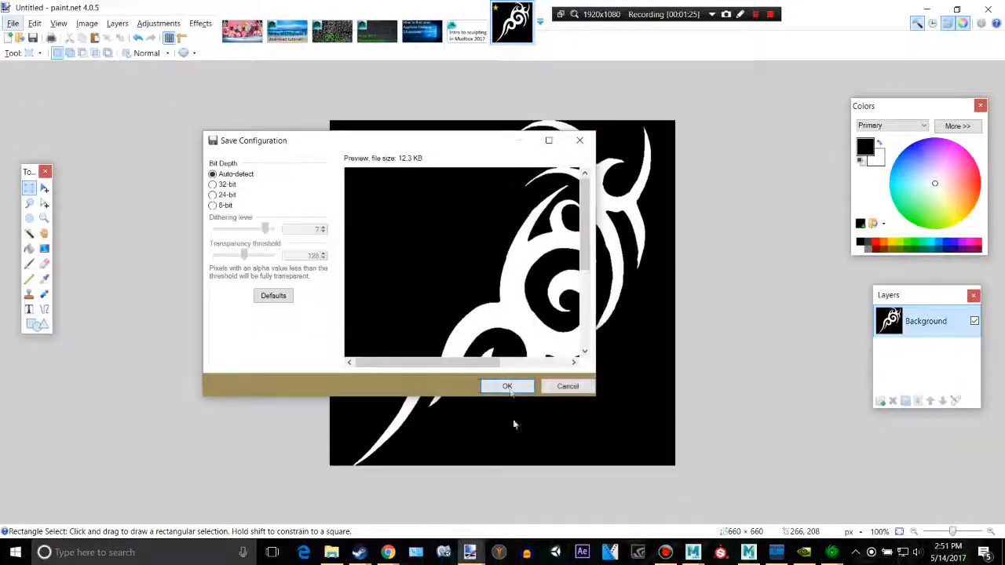
pyautogui.press('alt+tab')
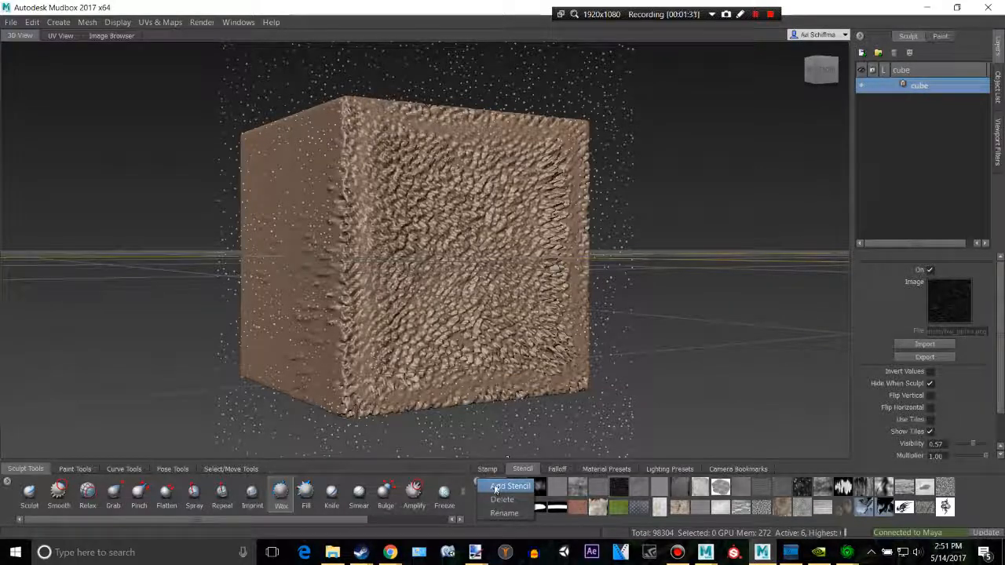
# Load vector.png into Mudbox's Stencil tray through Add Stencil
pyautogui.click(510, 485)
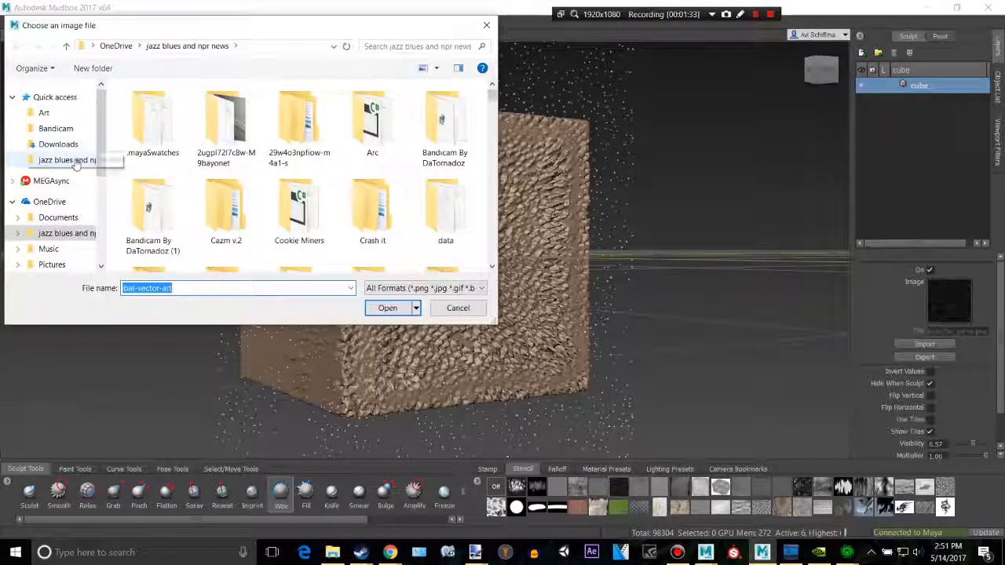
pyautogui.write('vec')
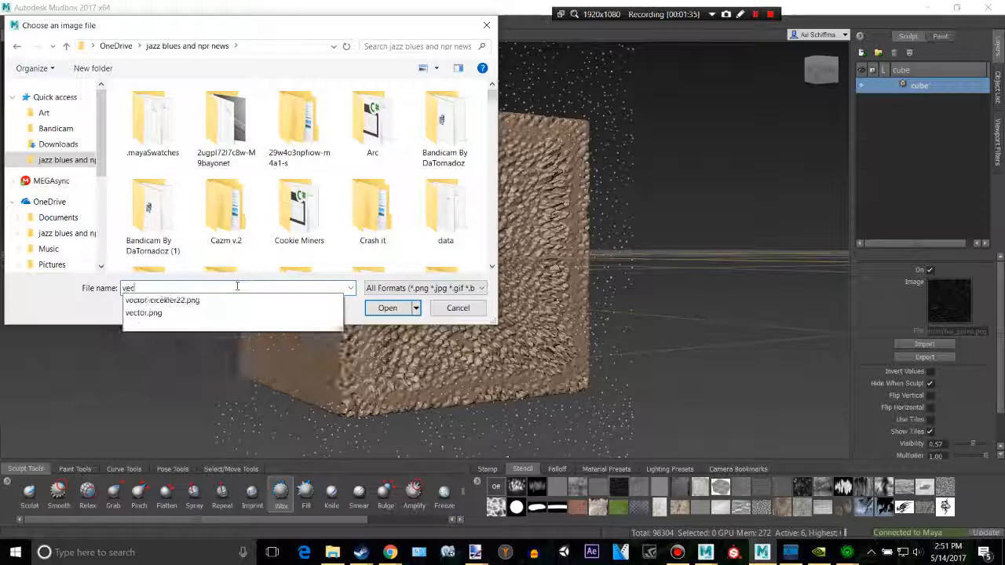
pyautogui.click(144, 312)
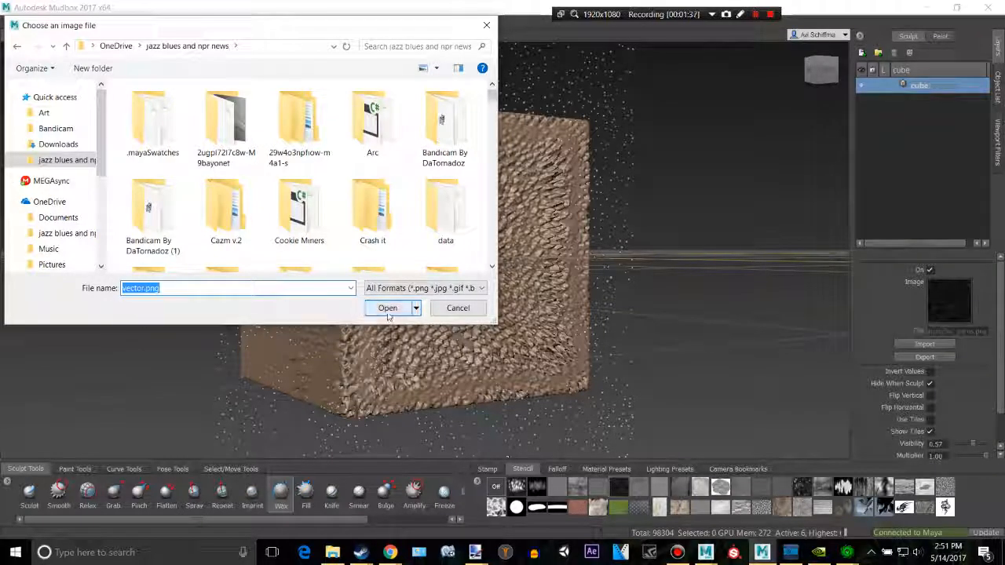
pyautogui.click(387, 307)
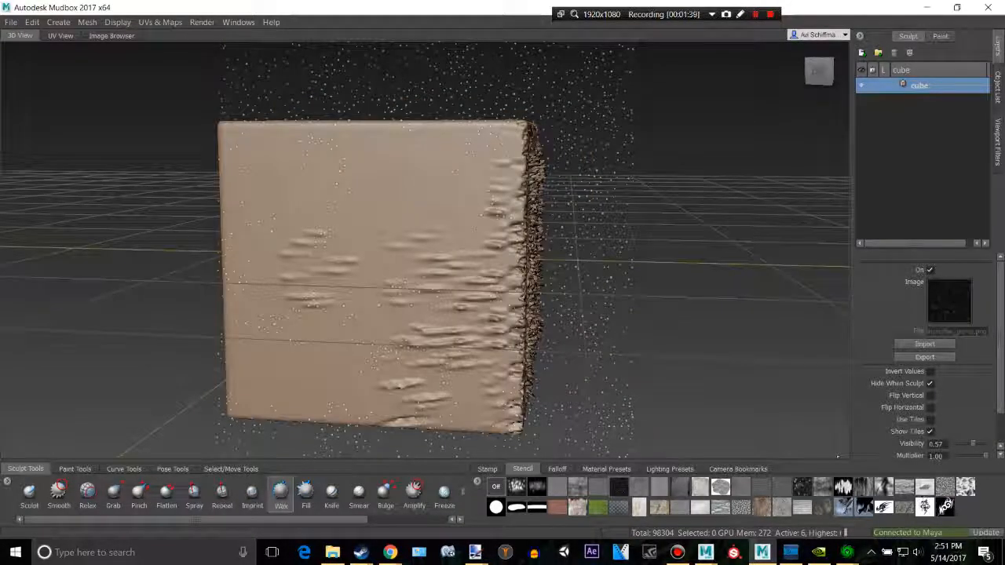